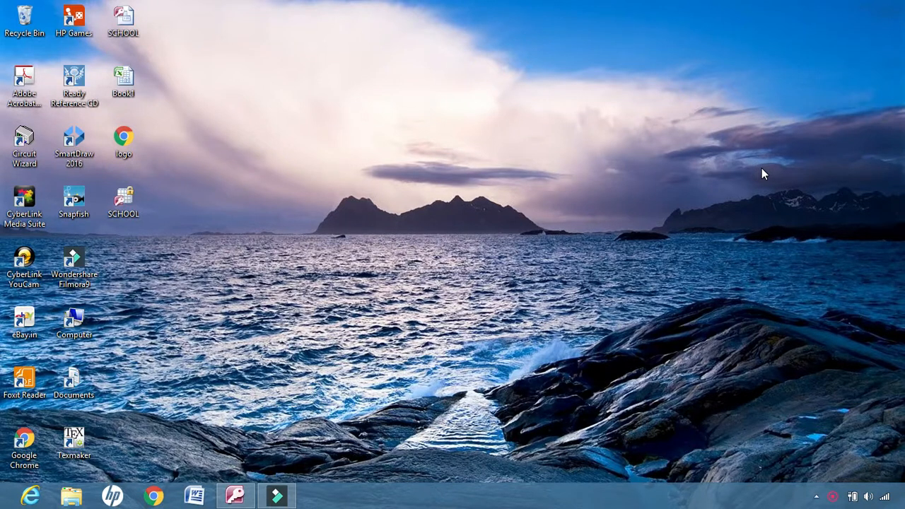
mouse_move(672, 421)
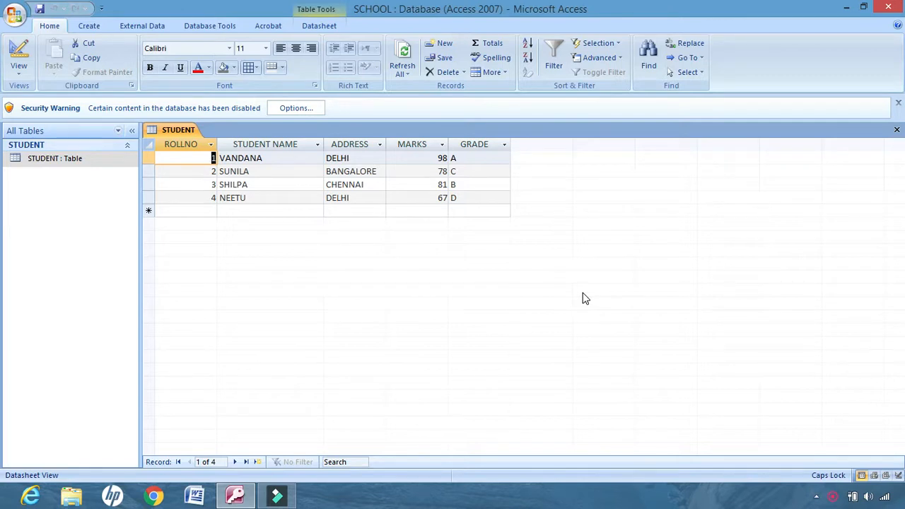
mouse_move(598, 242)
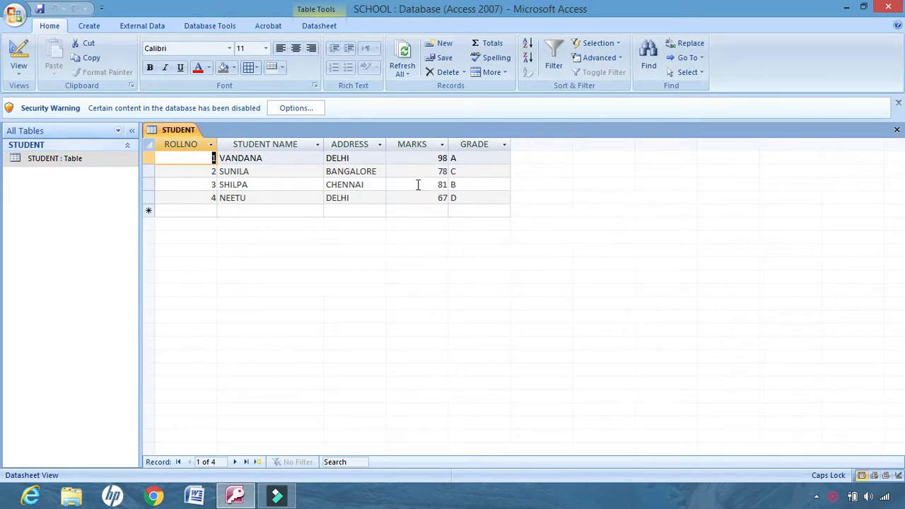
mouse_move(413, 208)
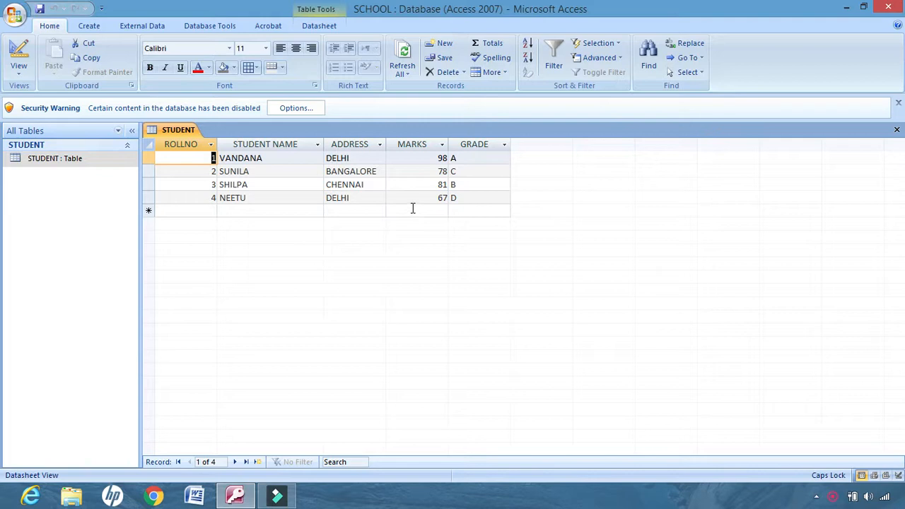
mouse_move(417, 152)
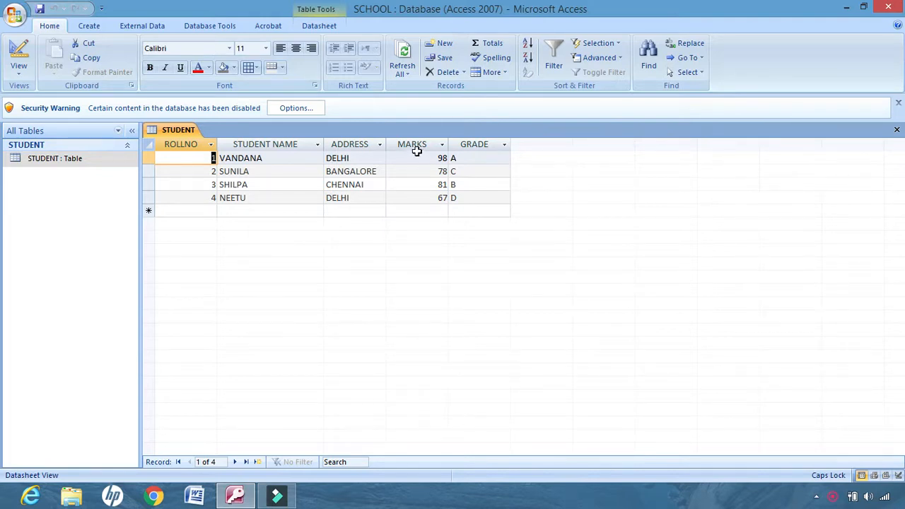
mouse_move(421, 138)
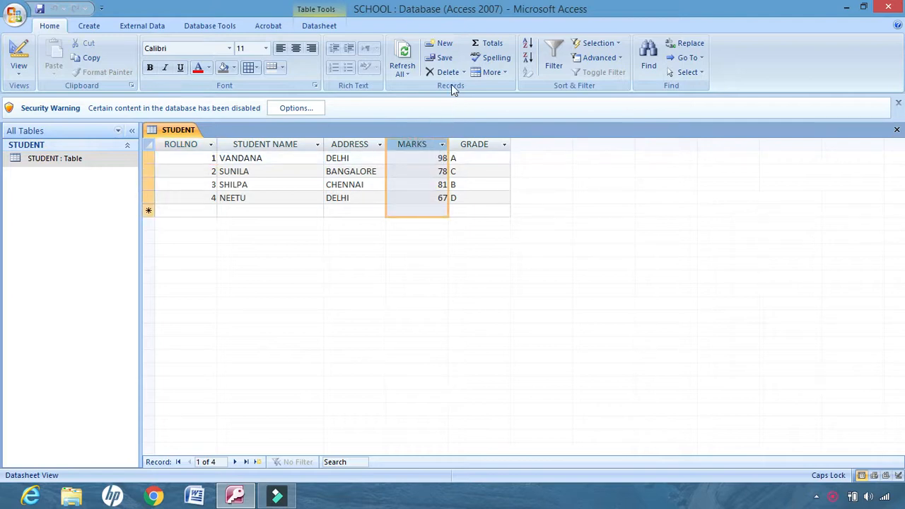
Delete the MARKS field and NEETU's record from the STUDENT table, confirming both deletions.
left_click(448, 72)
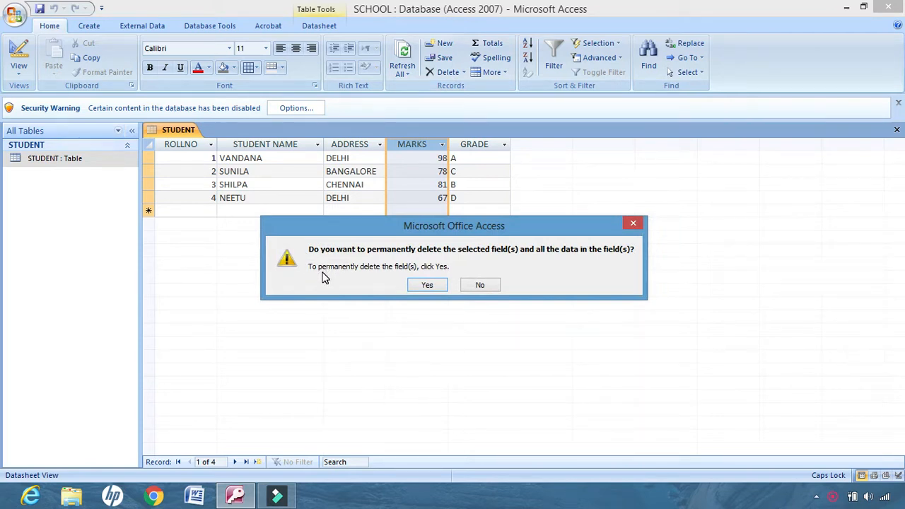
mouse_move(427, 285)
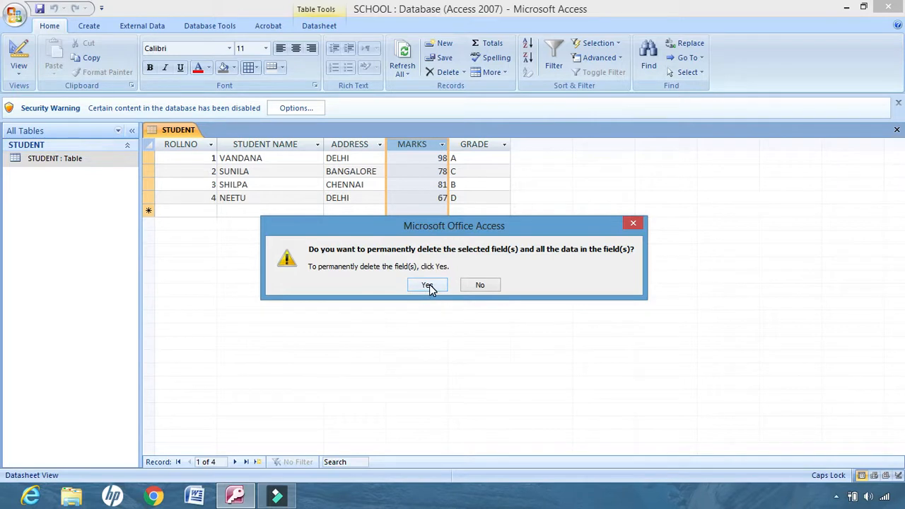
left_click(427, 284)
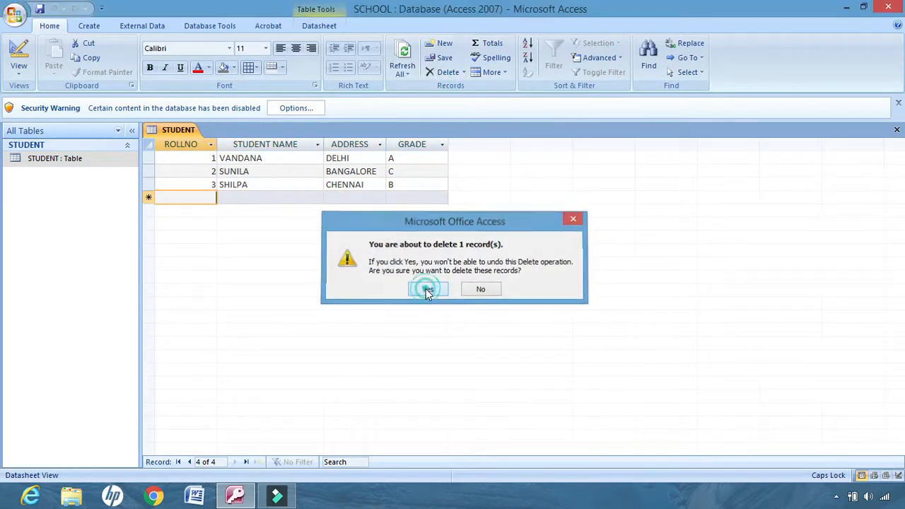
left_click(426, 288)
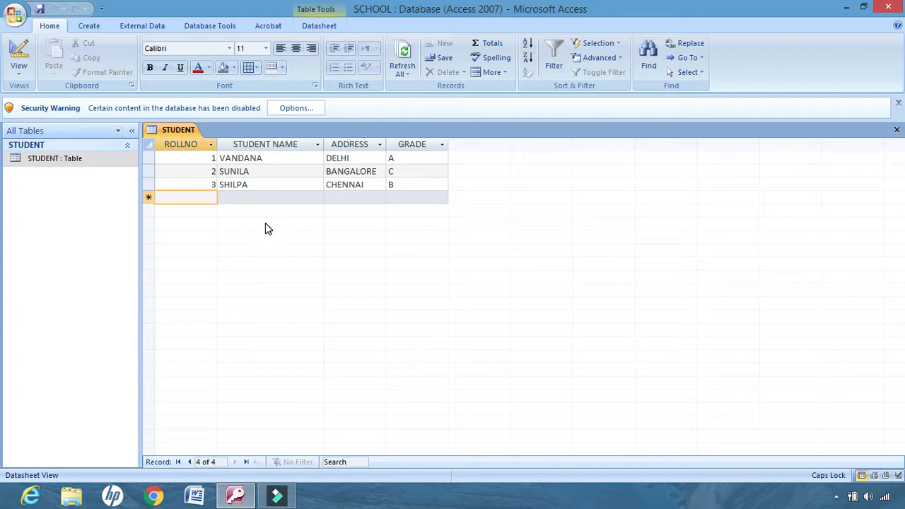
mouse_move(498, 153)
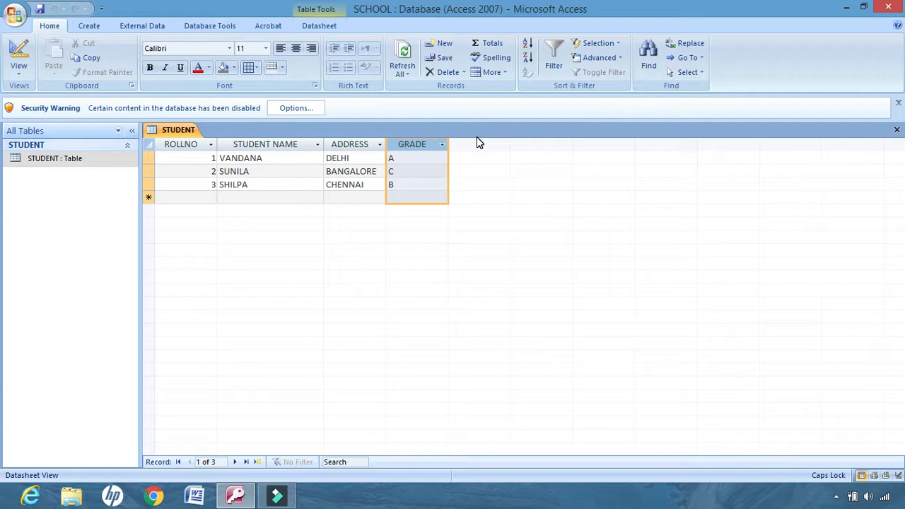
mouse_move(471, 142)
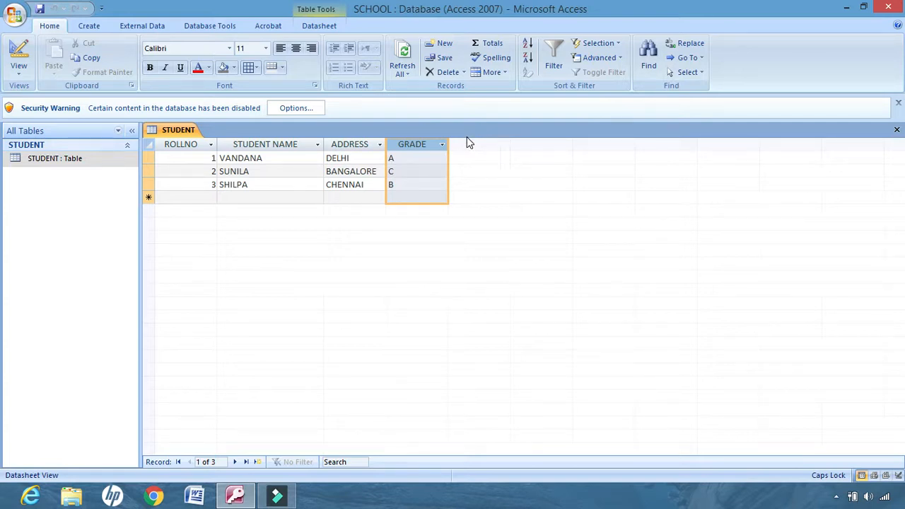
right_click(412, 144)
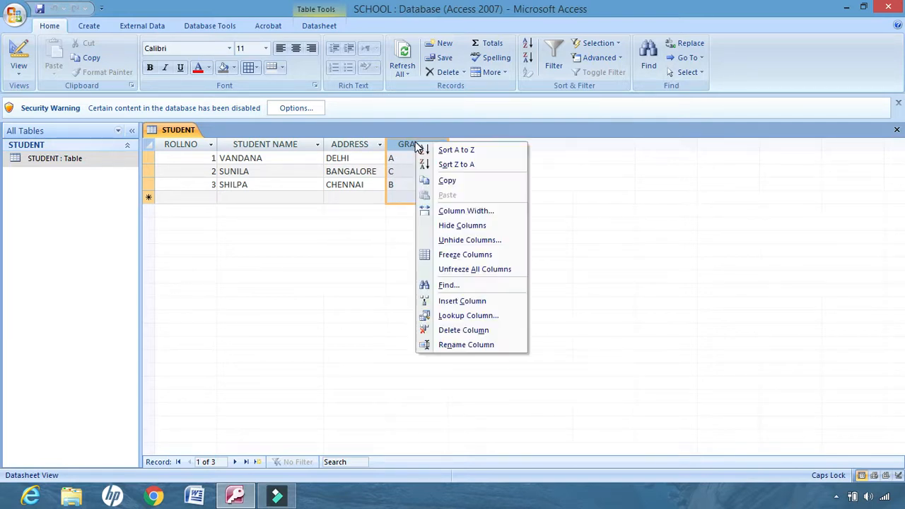
mouse_move(472, 225)
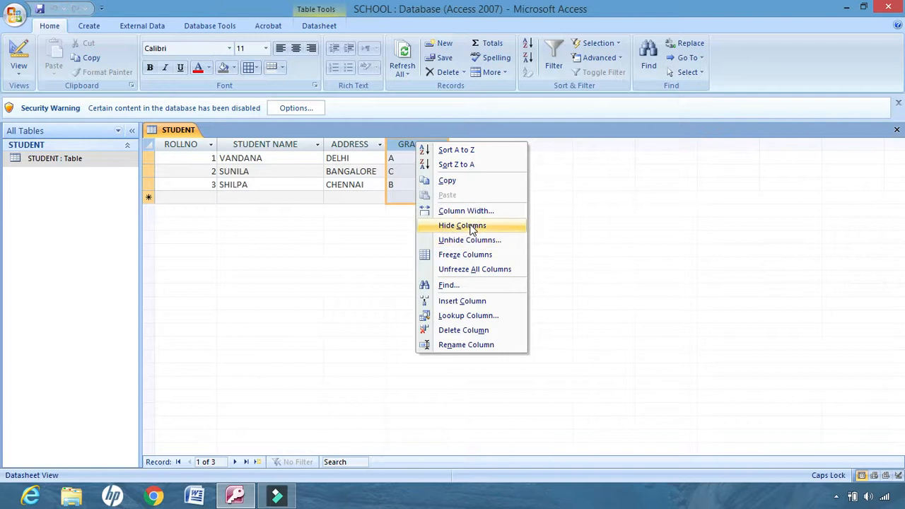
left_click(462, 225)
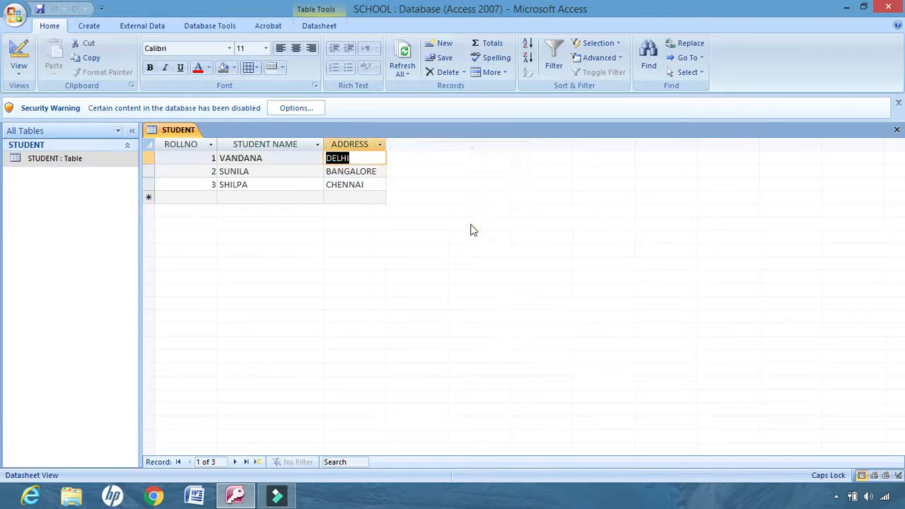
mouse_move(347, 233)
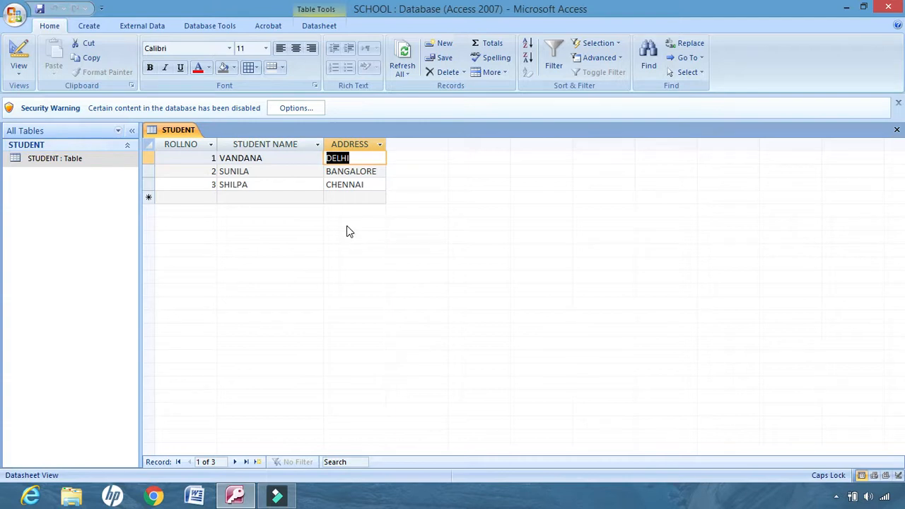
left_click(349, 144)
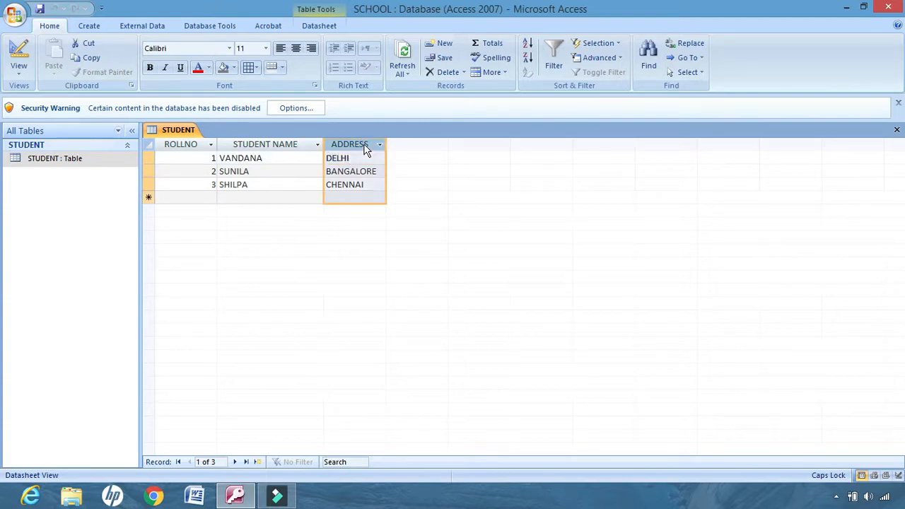
right_click(350, 145)
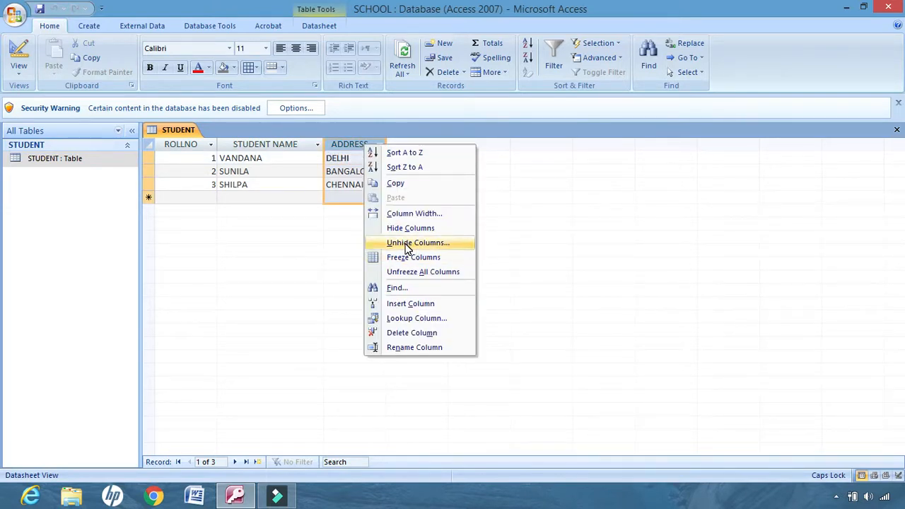
left_click(417, 243)
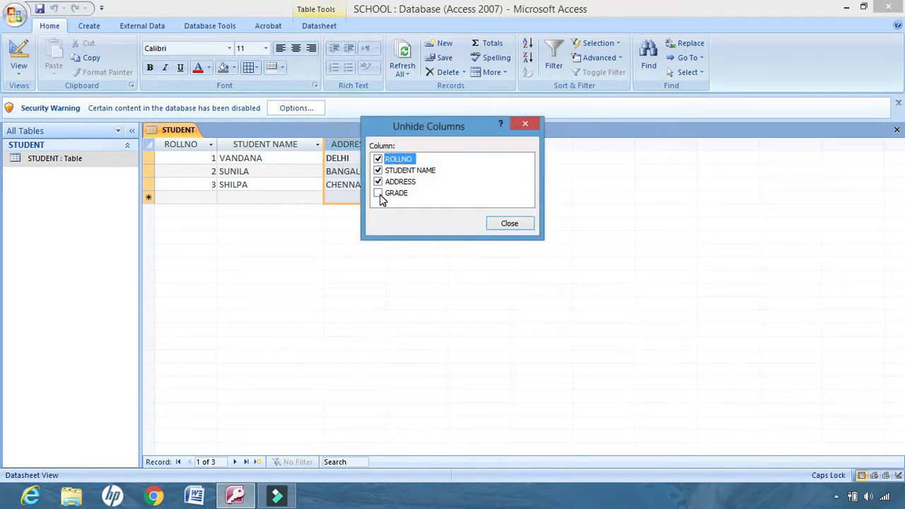
left_click(379, 193)
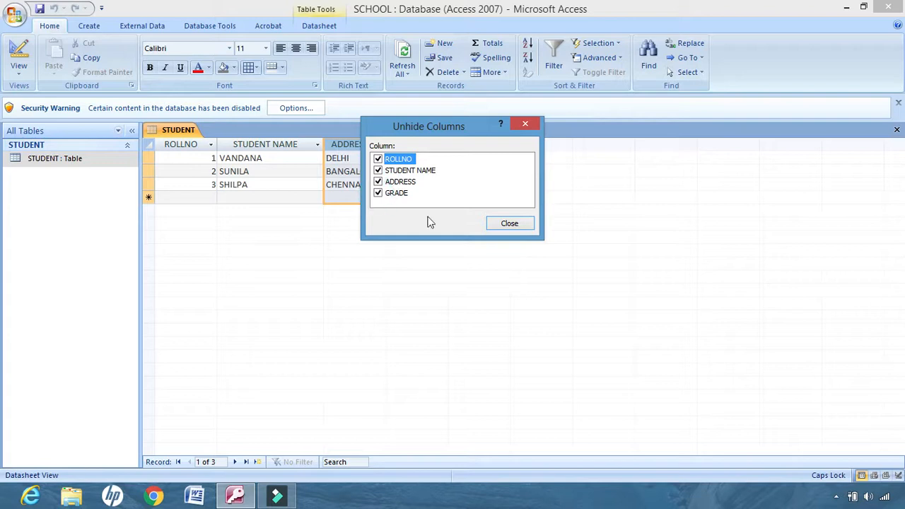
left_click(509, 223)
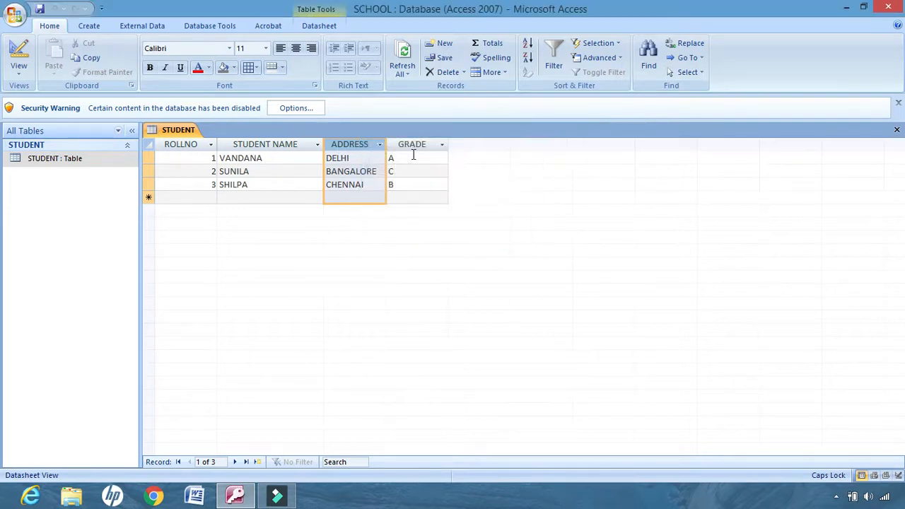
mouse_move(538, 192)
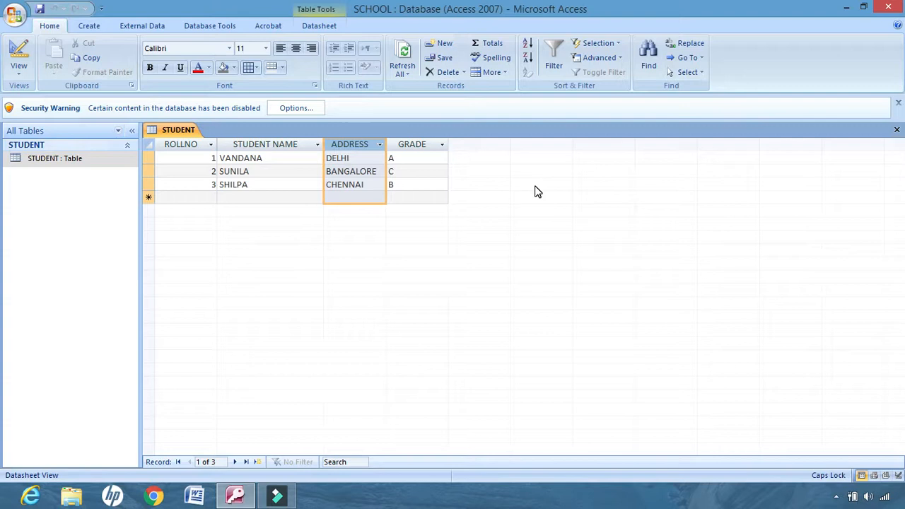
mouse_move(269, 219)
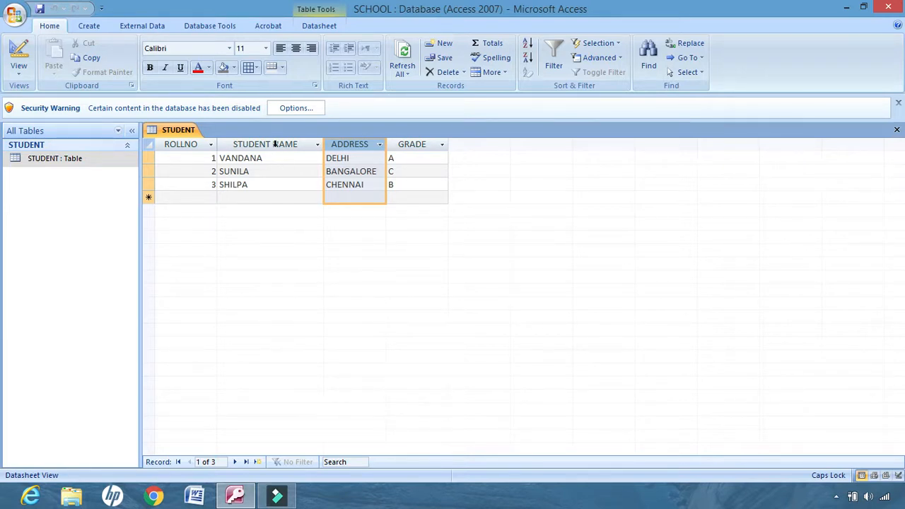
mouse_move(353, 148)
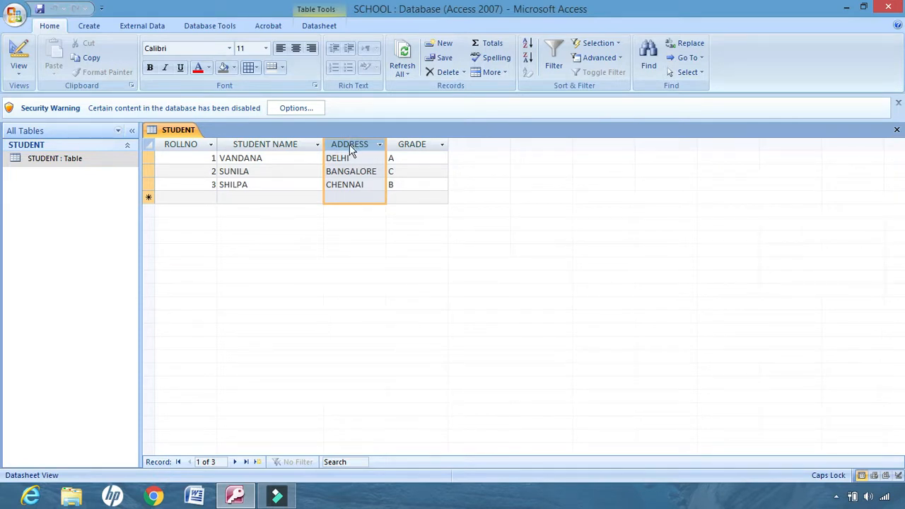
mouse_move(256, 146)
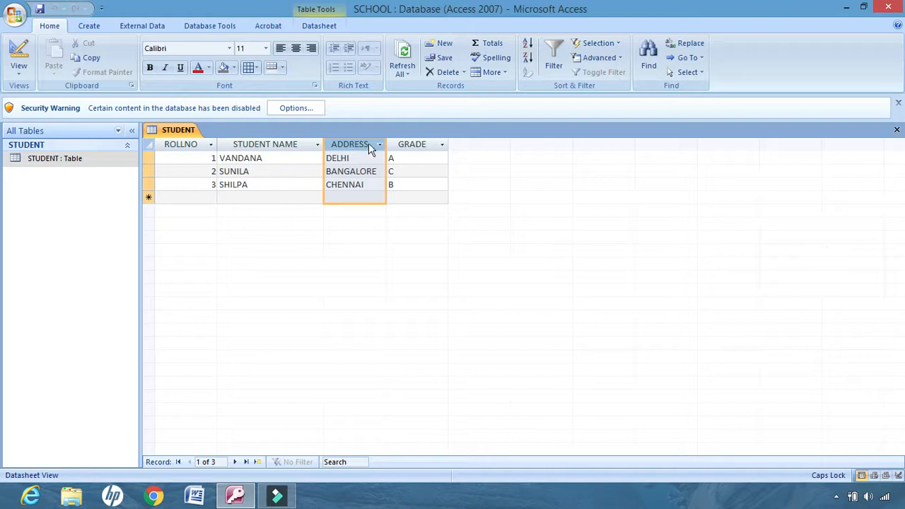
mouse_move(346, 137)
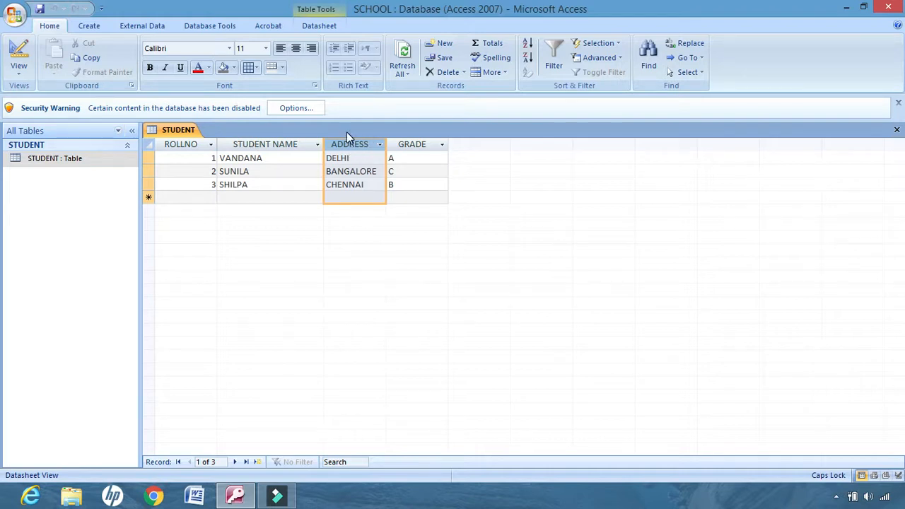
mouse_move(352, 149)
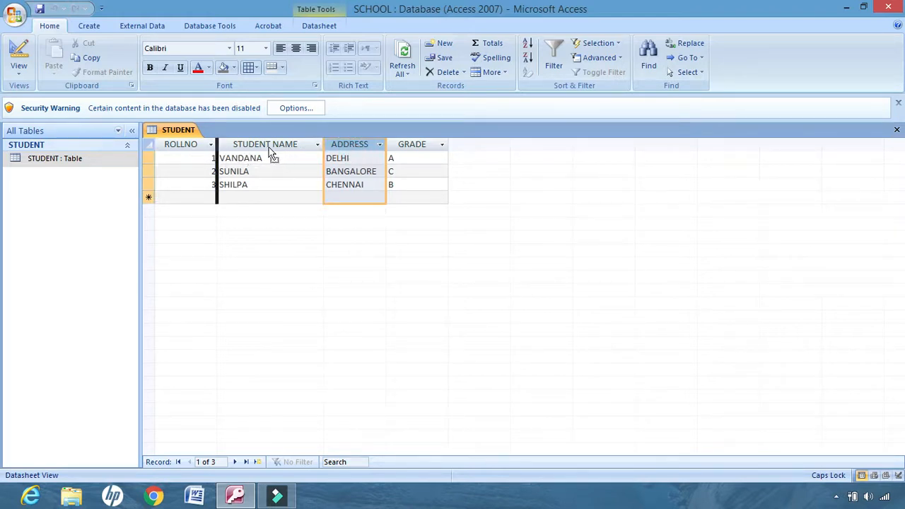
Drag the ADDRESS column past STUDENT NAME and ROLLNO to the leftmost position.
left_click_drag(349, 144, 247, 144)
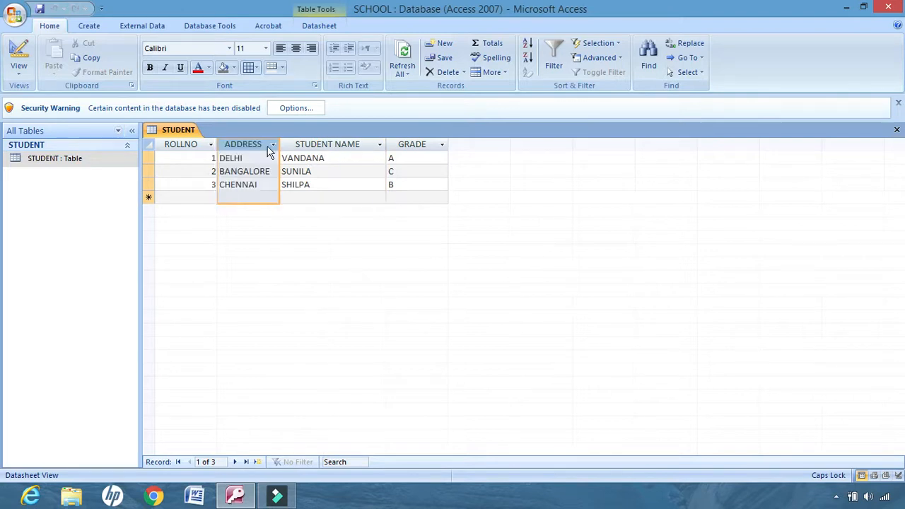
mouse_move(502, 186)
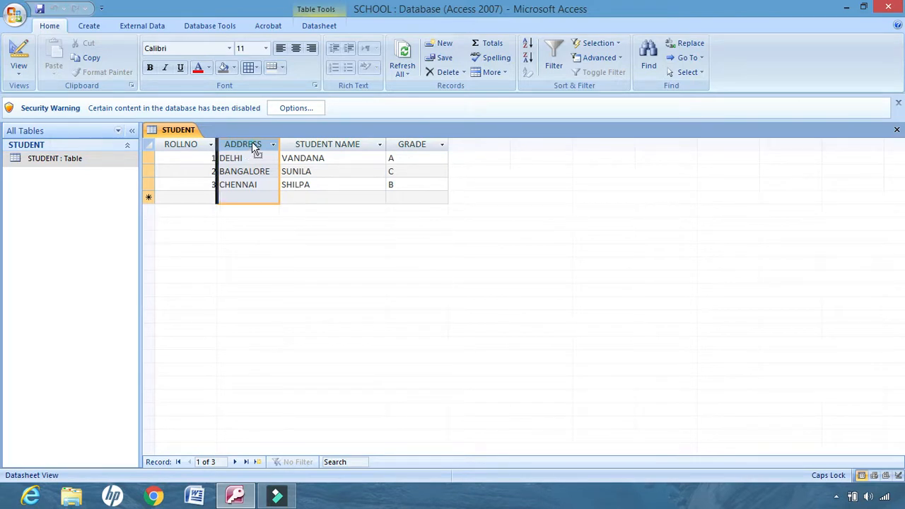
left_click_drag(243, 145, 180, 144)
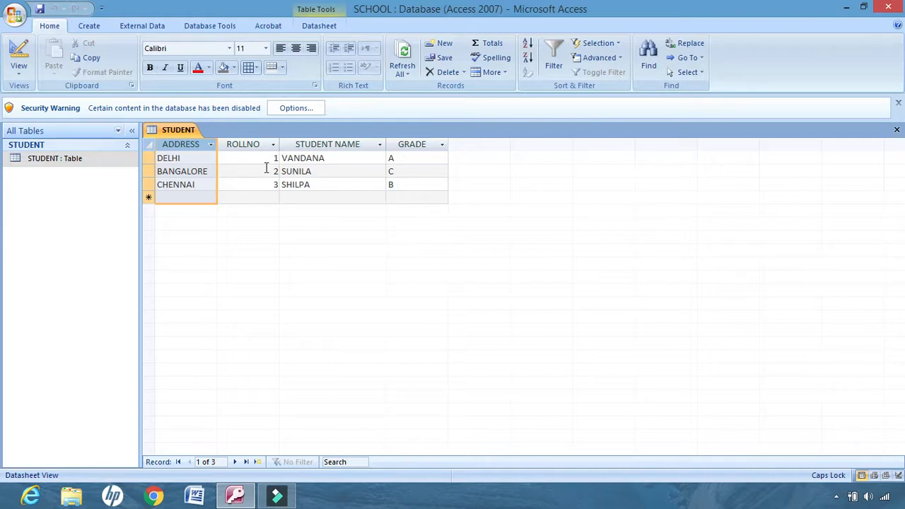
mouse_move(209, 215)
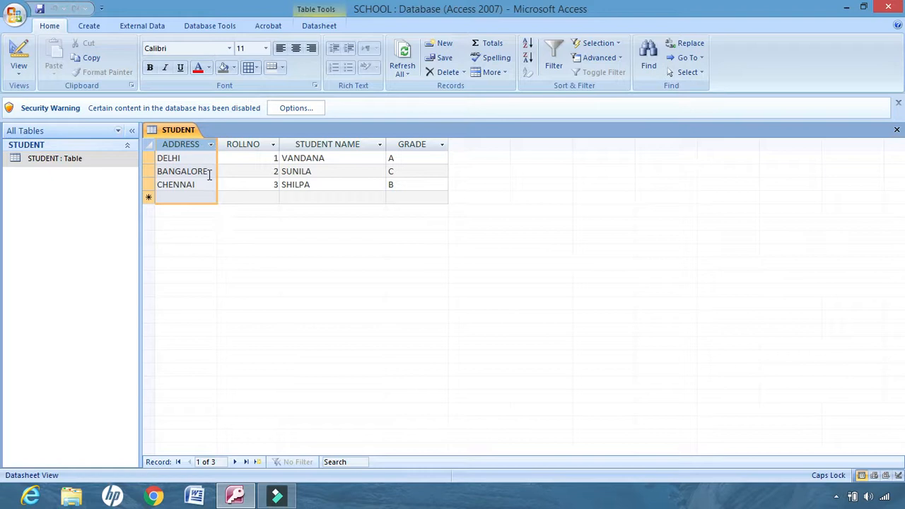
mouse_move(186, 209)
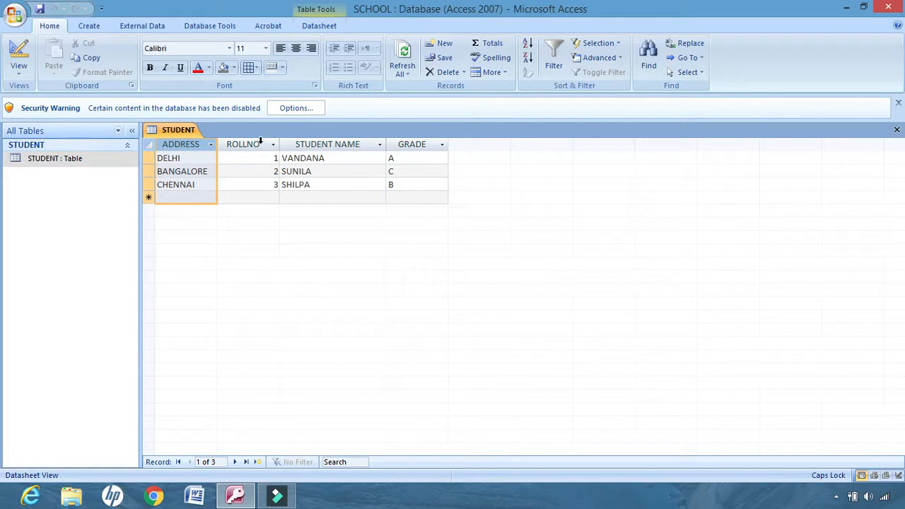
left_click(244, 144)
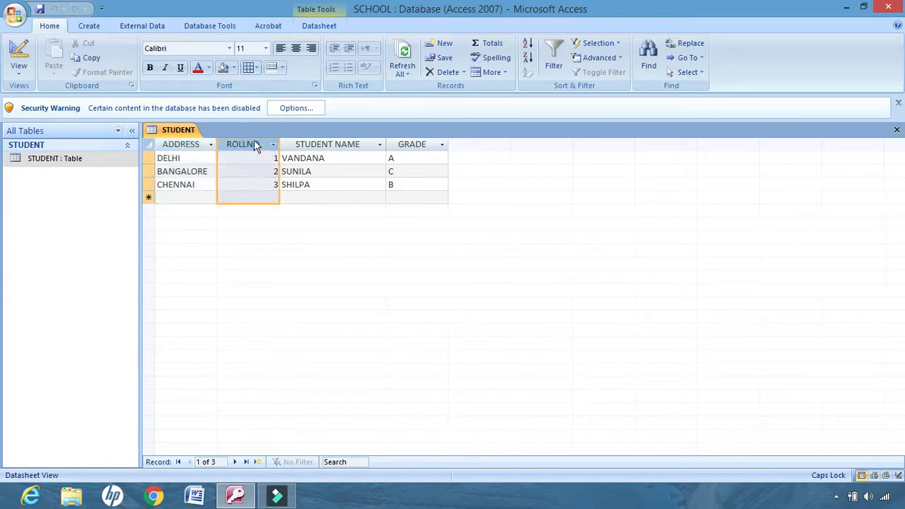
right_click(244, 144)
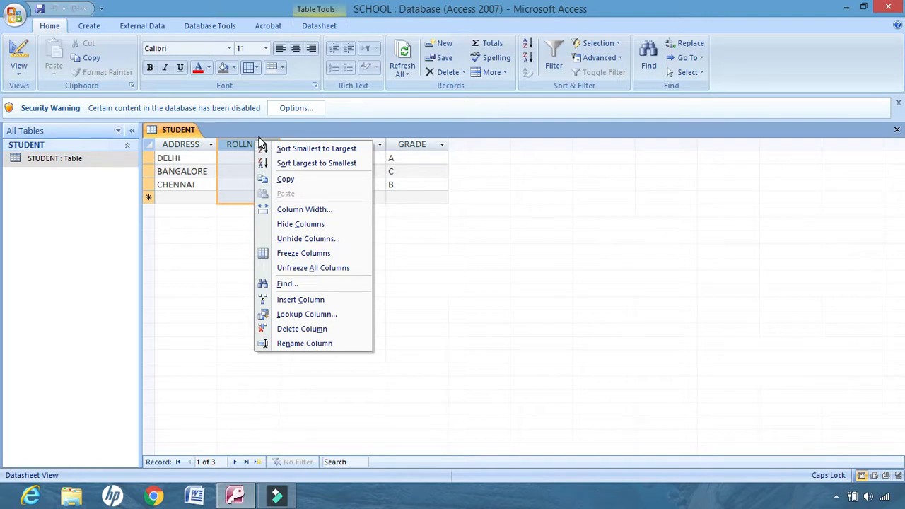
mouse_move(307, 239)
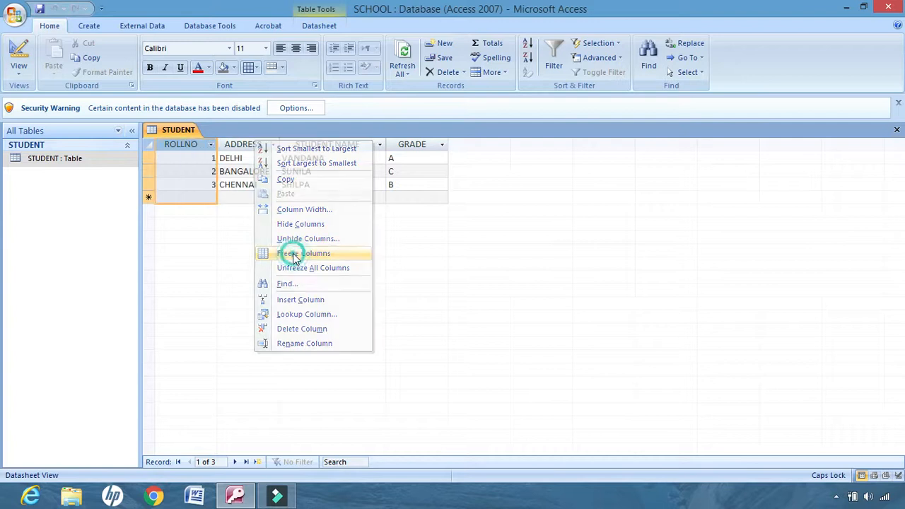
left_click(304, 253)
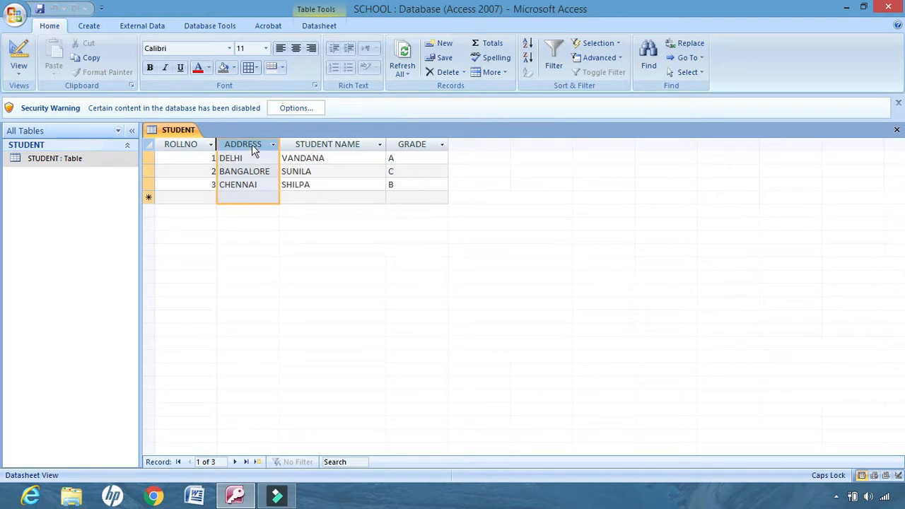
mouse_move(415, 163)
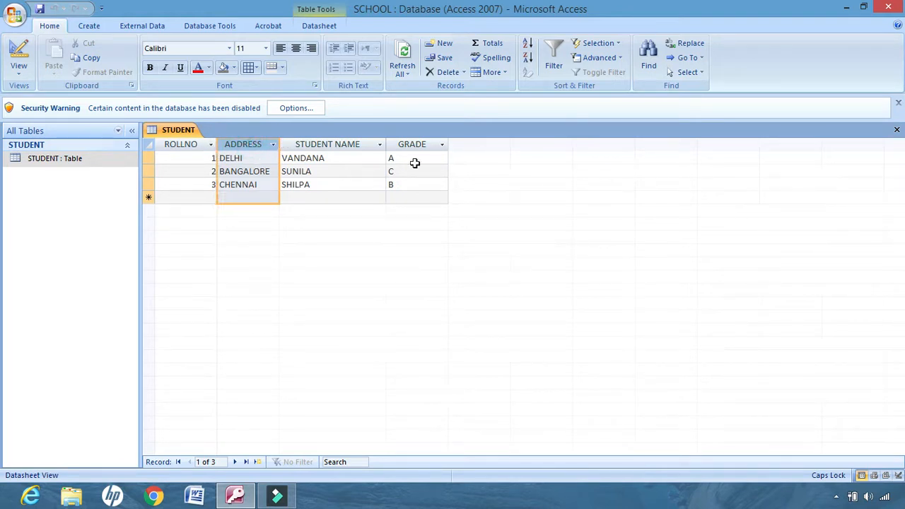
mouse_move(191, 166)
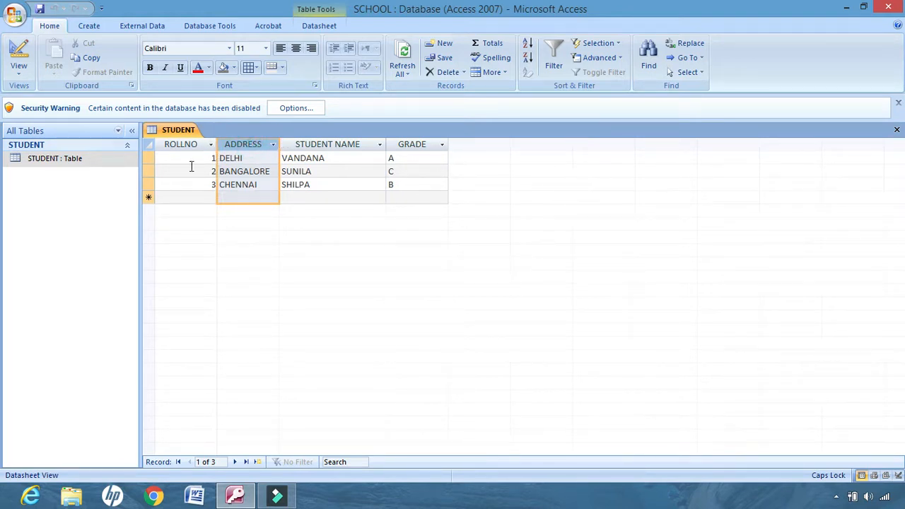
right_click(243, 144)
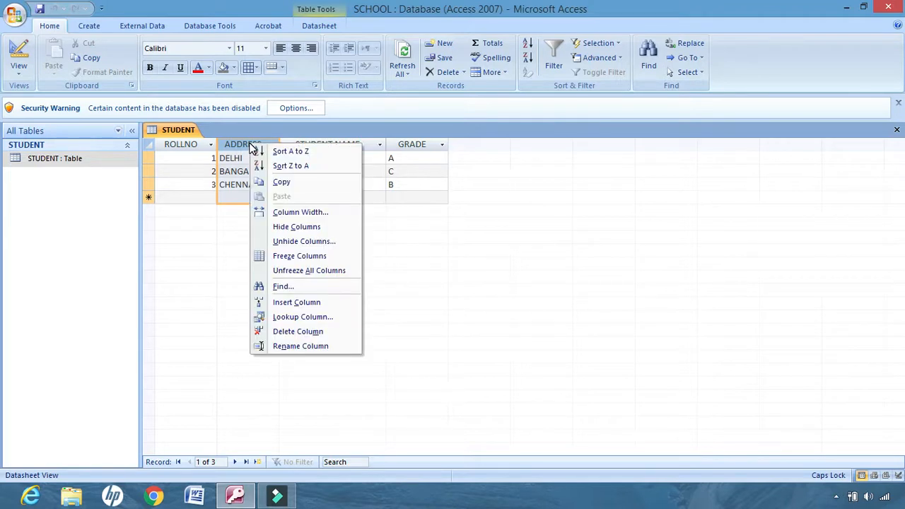
mouse_move(309, 270)
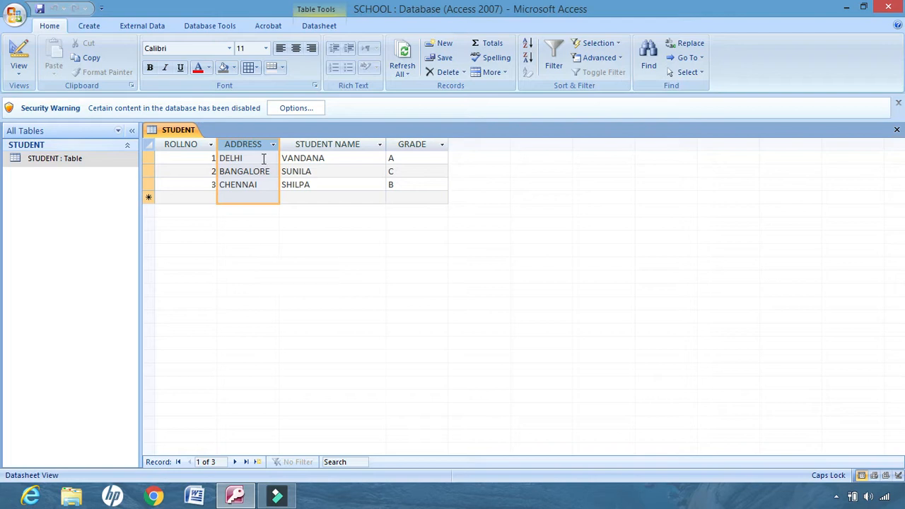
mouse_move(260, 145)
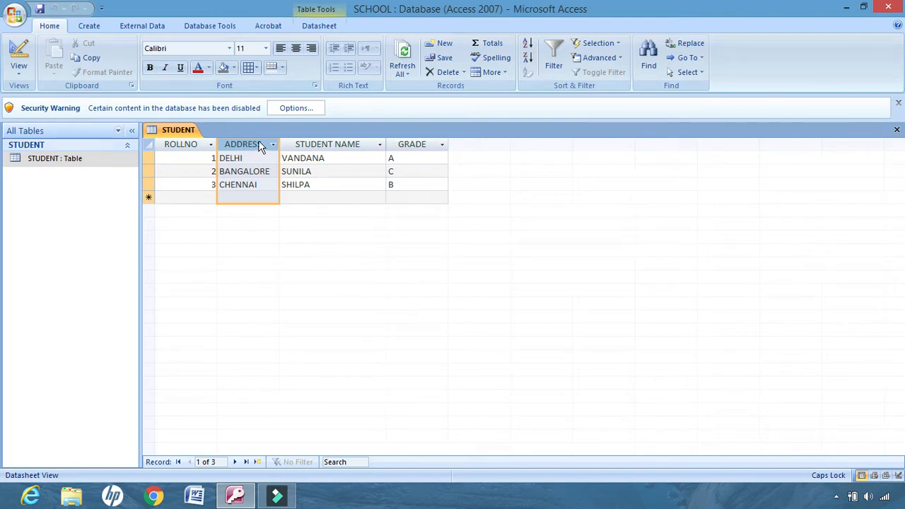
left_click_drag(242, 145, 180, 145)
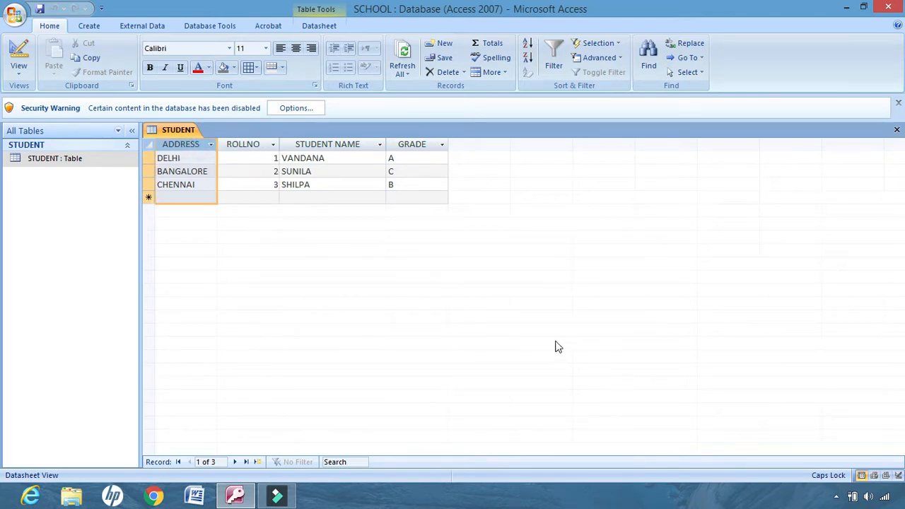